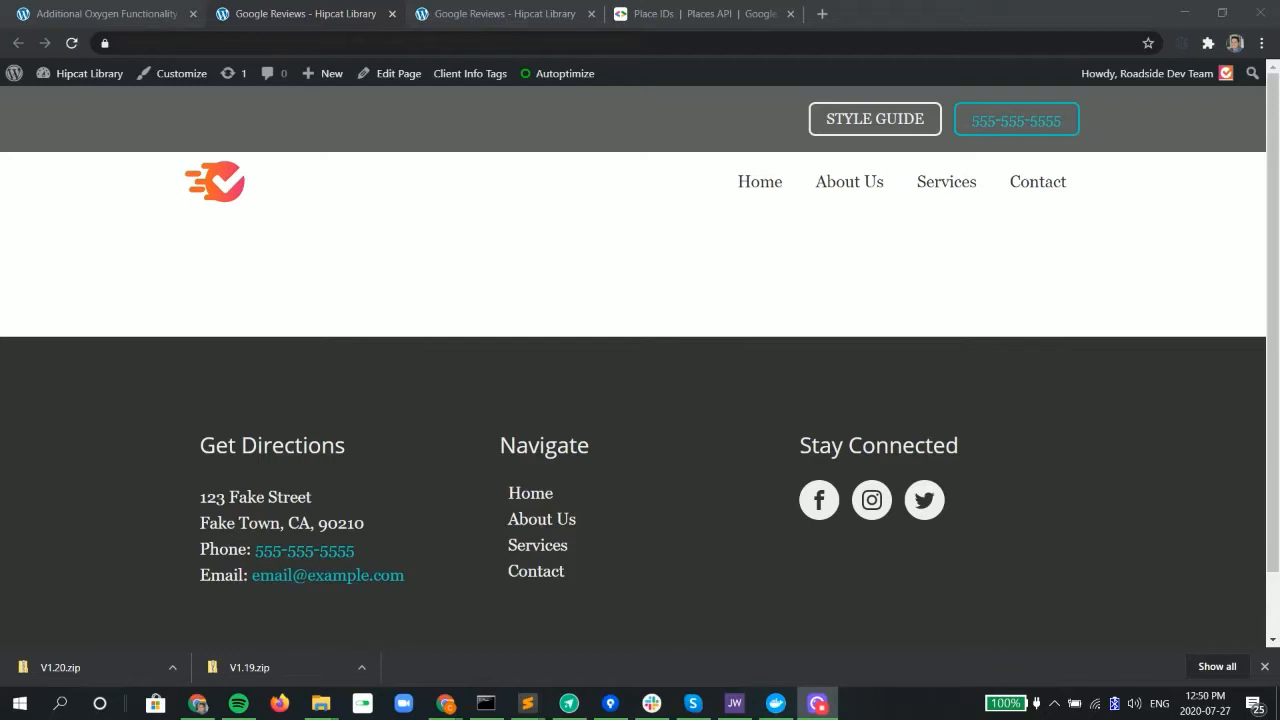
pyautogui.moveTo(85, 389)
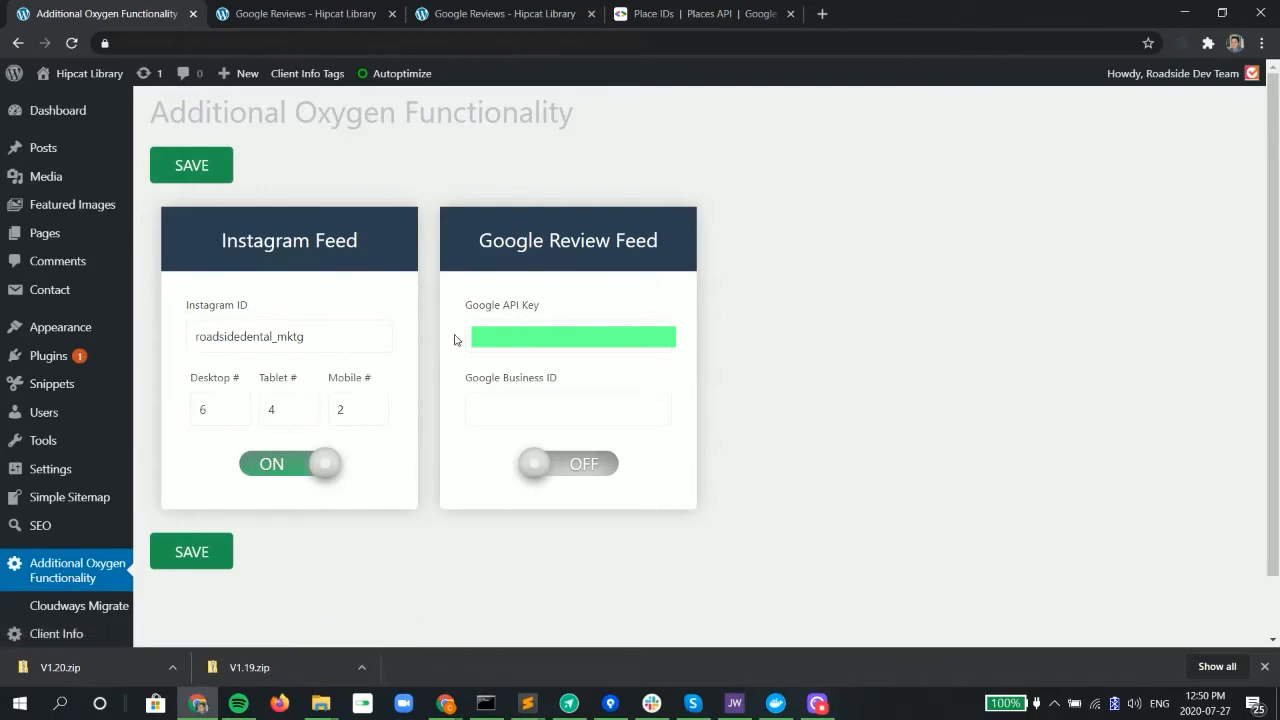
pyautogui.moveTo(474, 311)
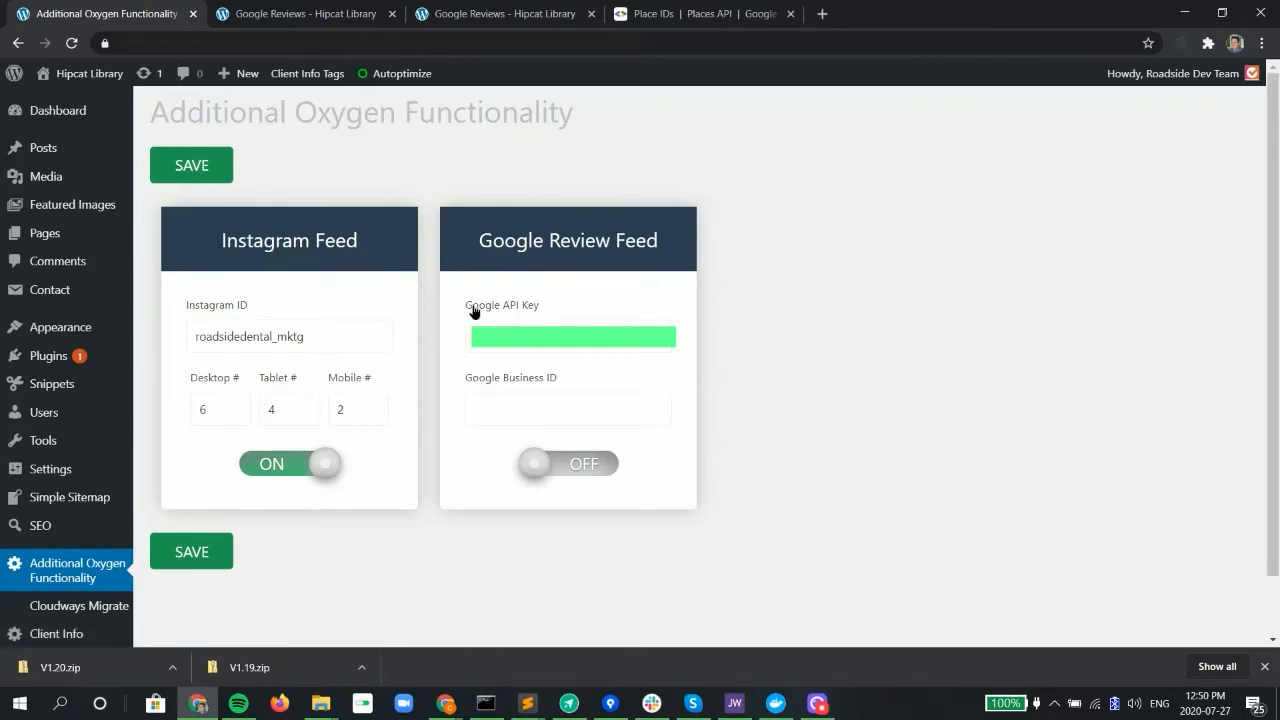
# Step: Highlight the Google API Key setting and switch to Google's Place ID finder page
pyautogui.doubleClick(501, 305)
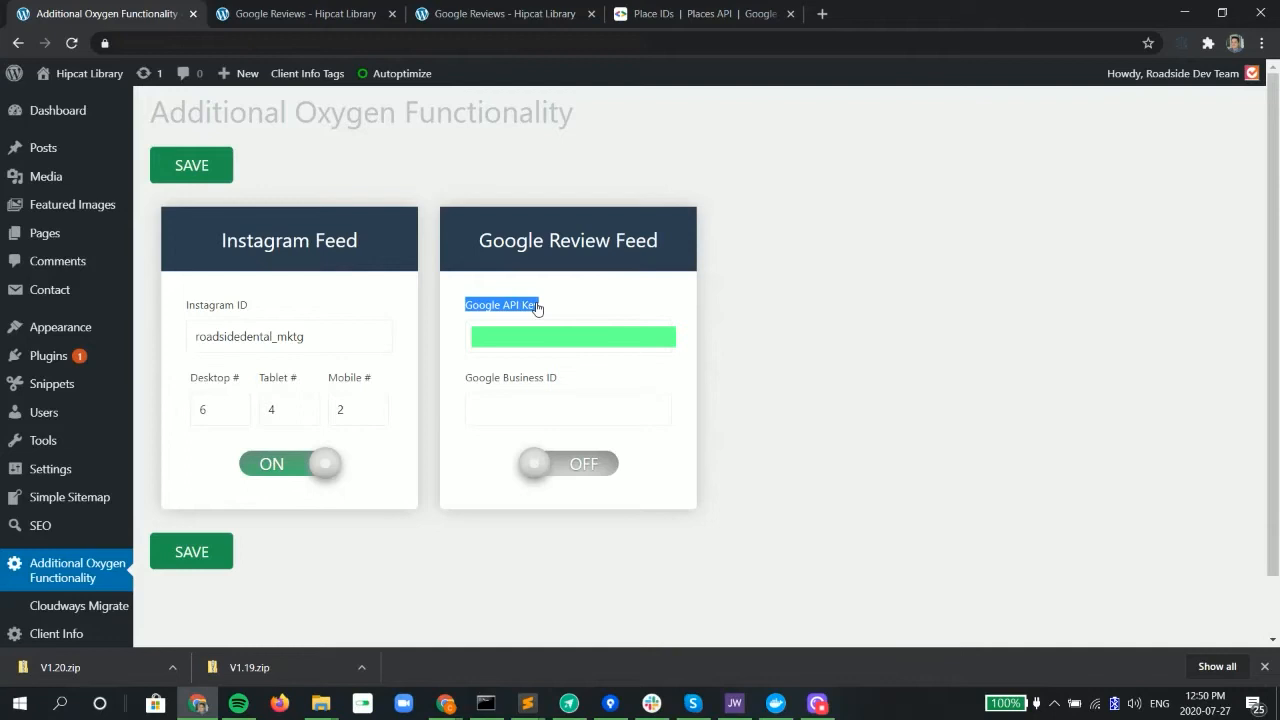
pyautogui.moveTo(567, 376)
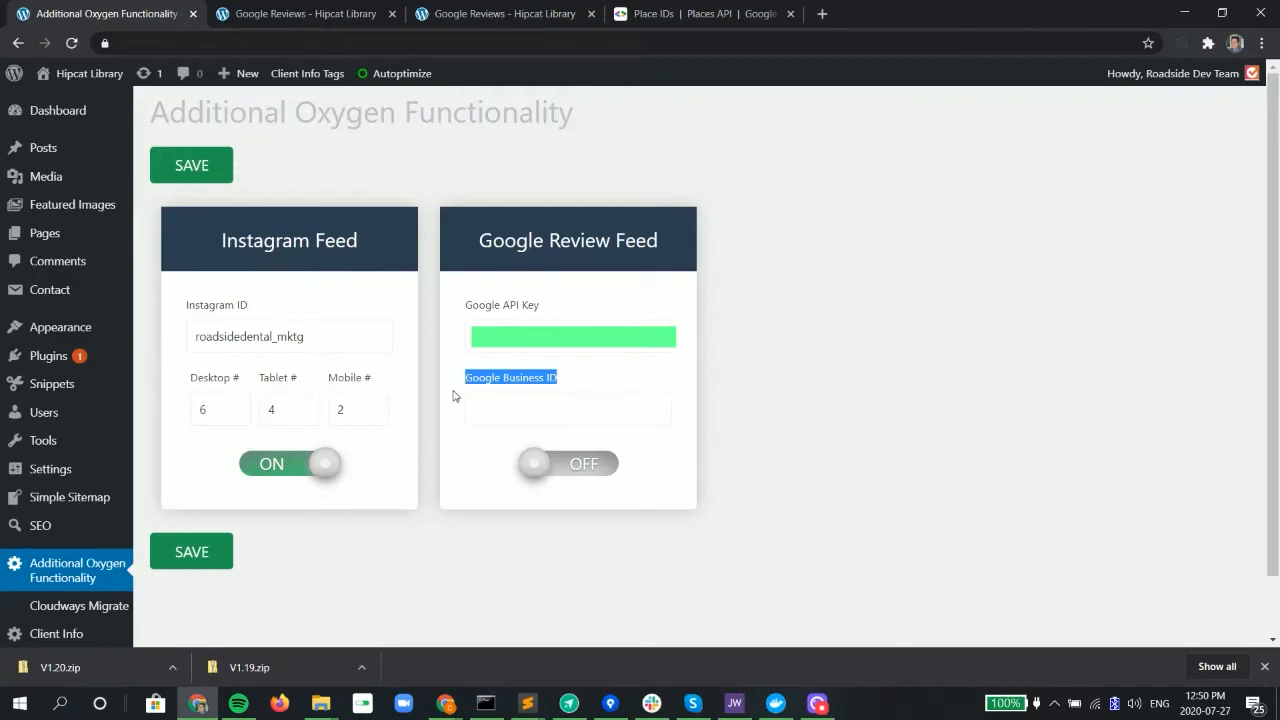
pyautogui.click(705, 13)
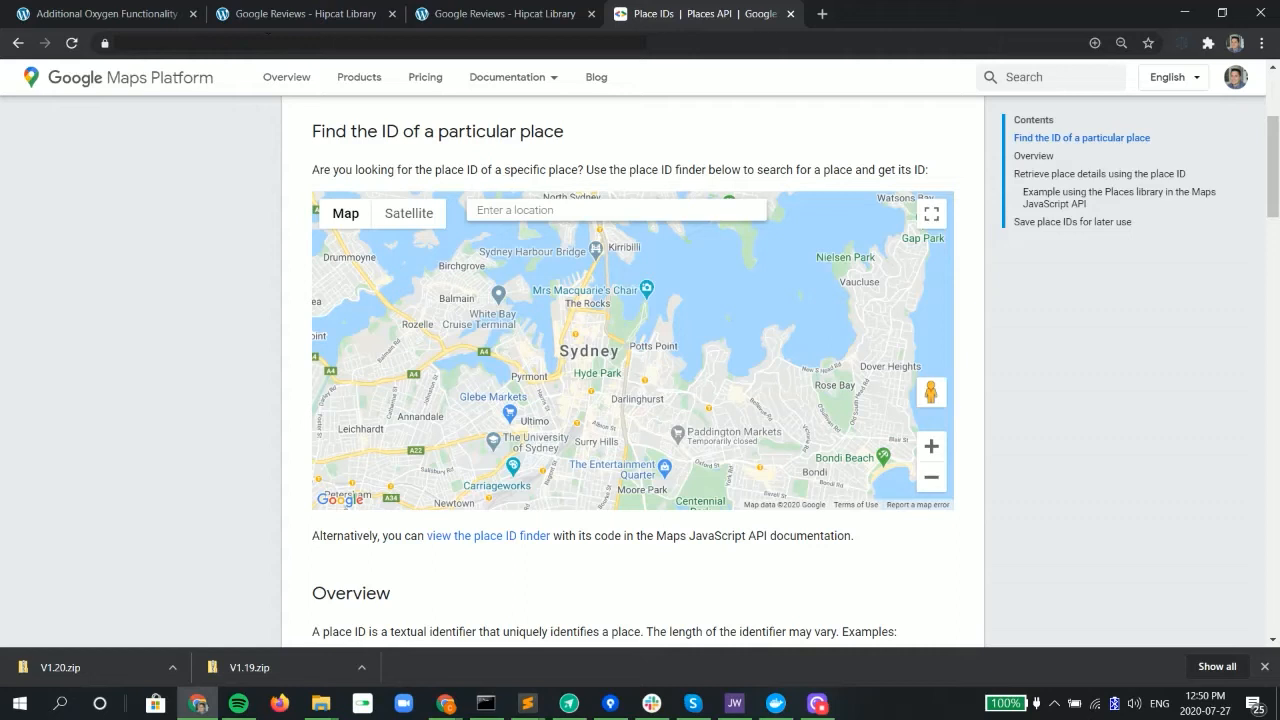
# Step: Search 'crac' for Cracker Barrel in Ridley Park, copy its Place ID, and return to the settings
pyautogui.click(616, 210)
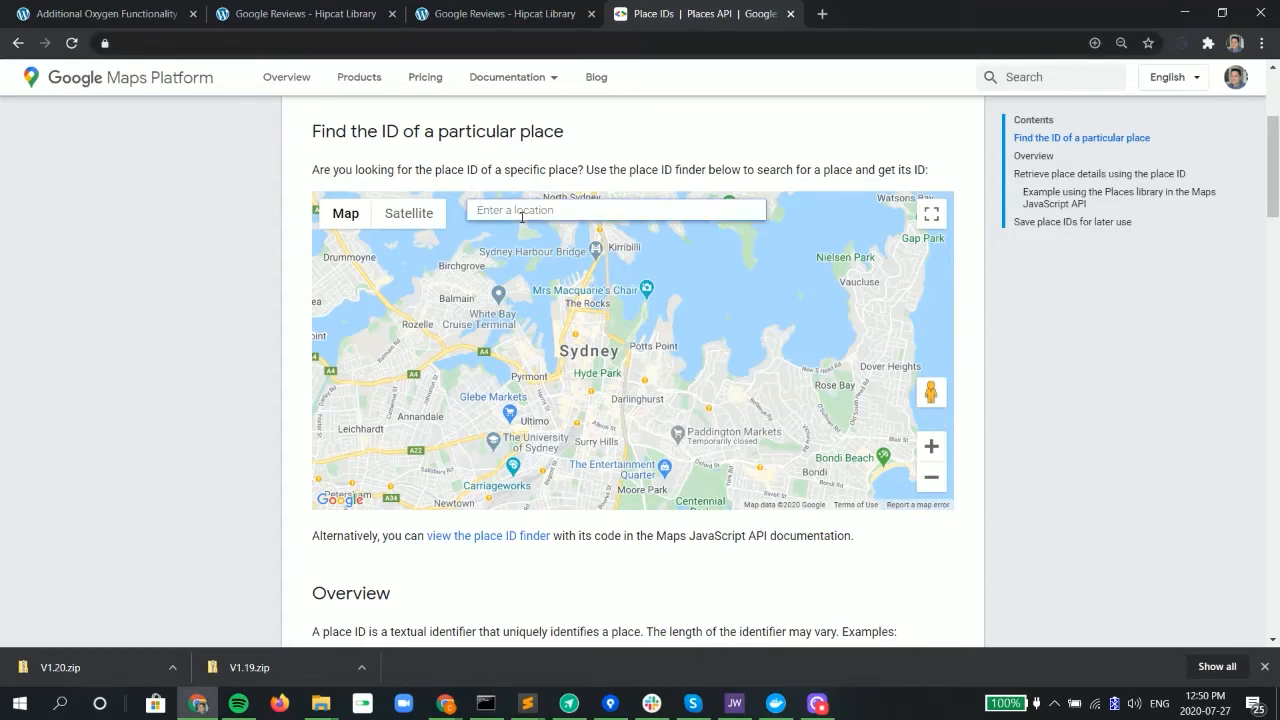
pyautogui.write('cracker barrel pen')
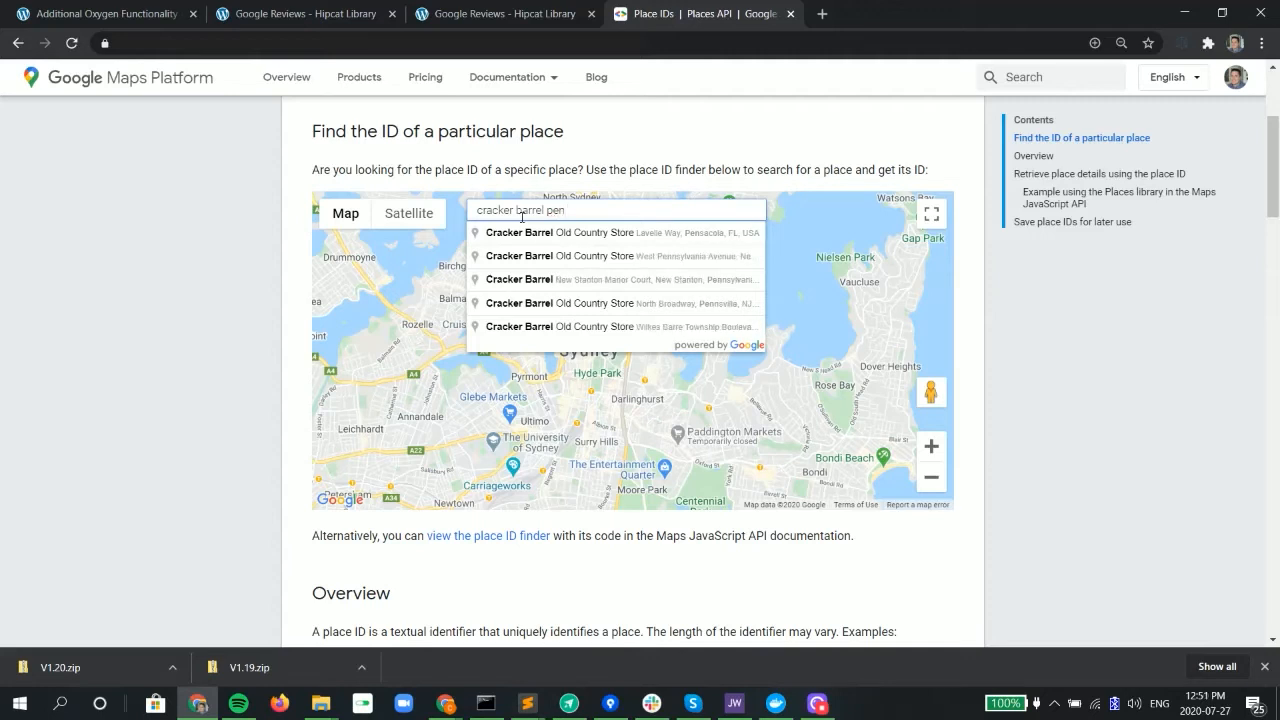
pyautogui.moveTo(570, 255)
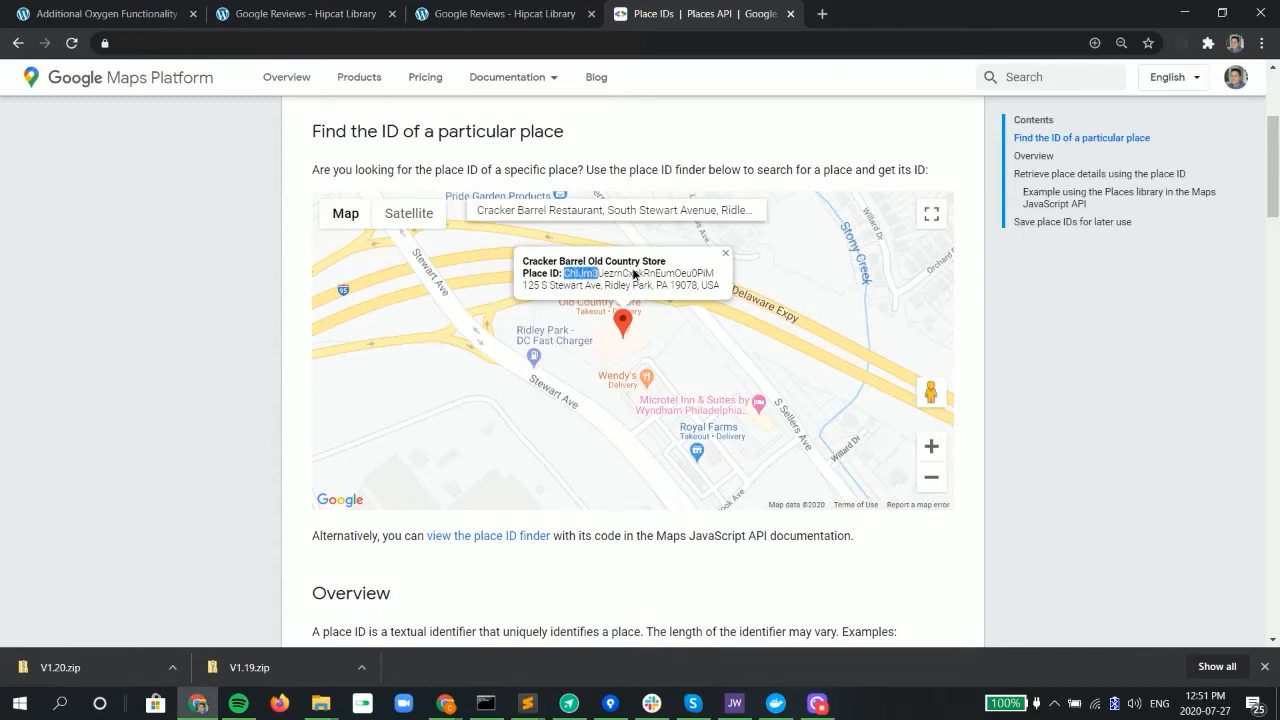
pyautogui.doubleClick(636, 273)
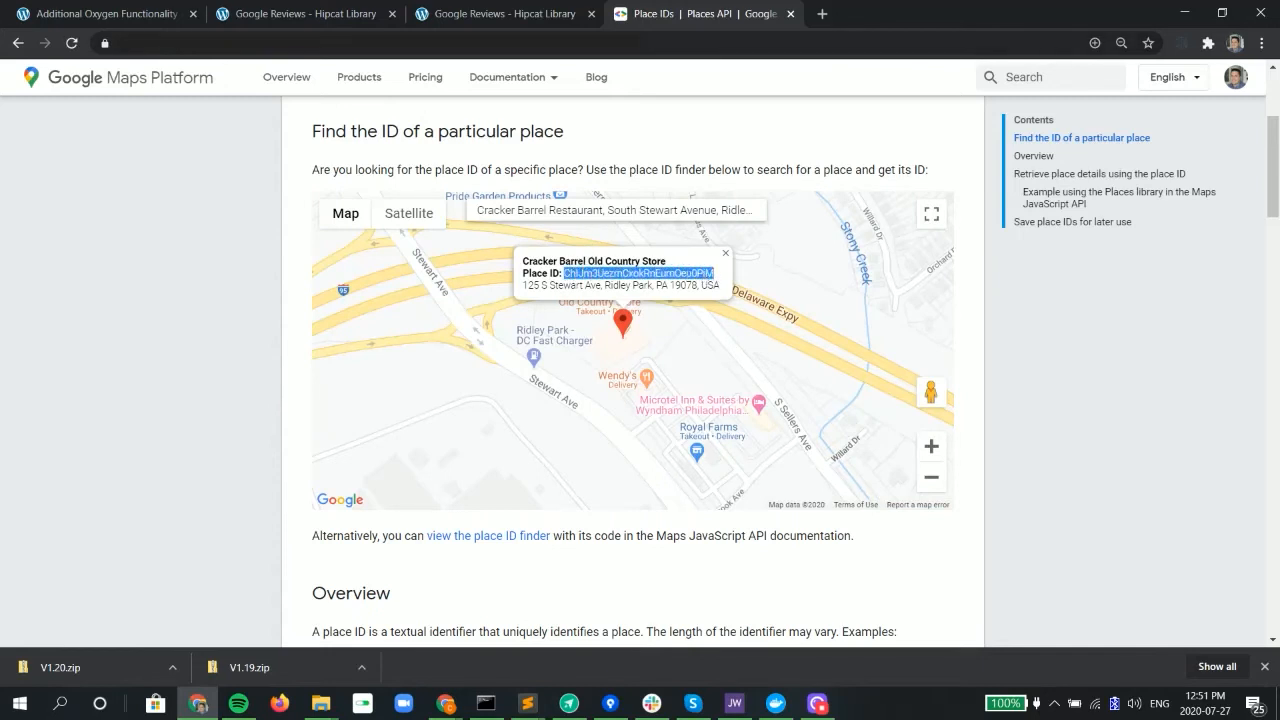
pyautogui.click(100, 13)
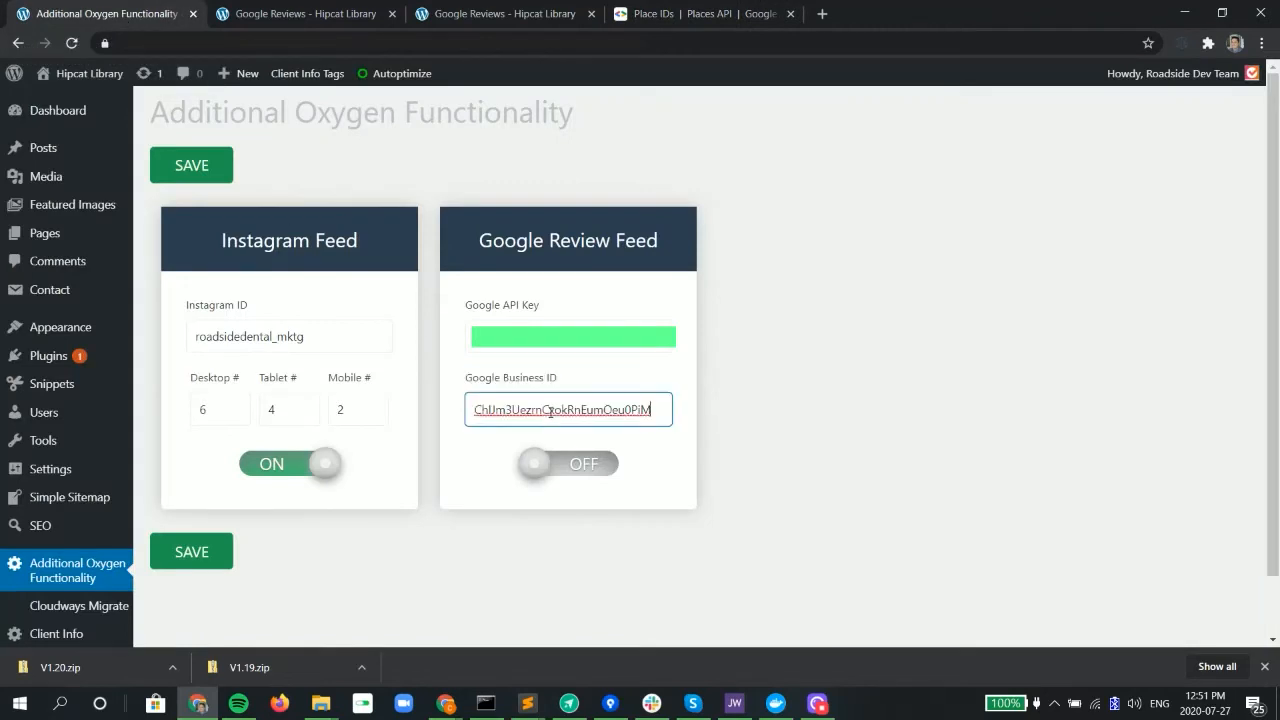
# Step: Switch the Google Review Feed to ON with the pasted Business ID and save the settings
pyautogui.click(566, 463)
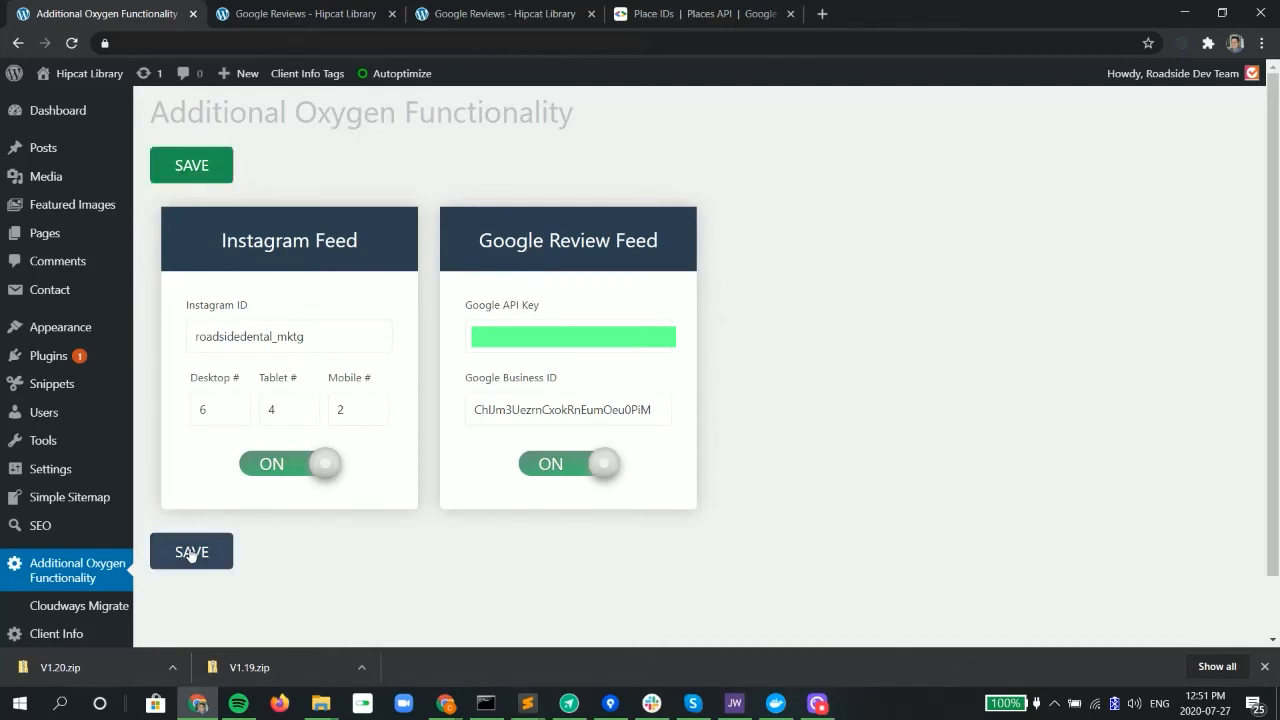
pyautogui.click(300, 13)
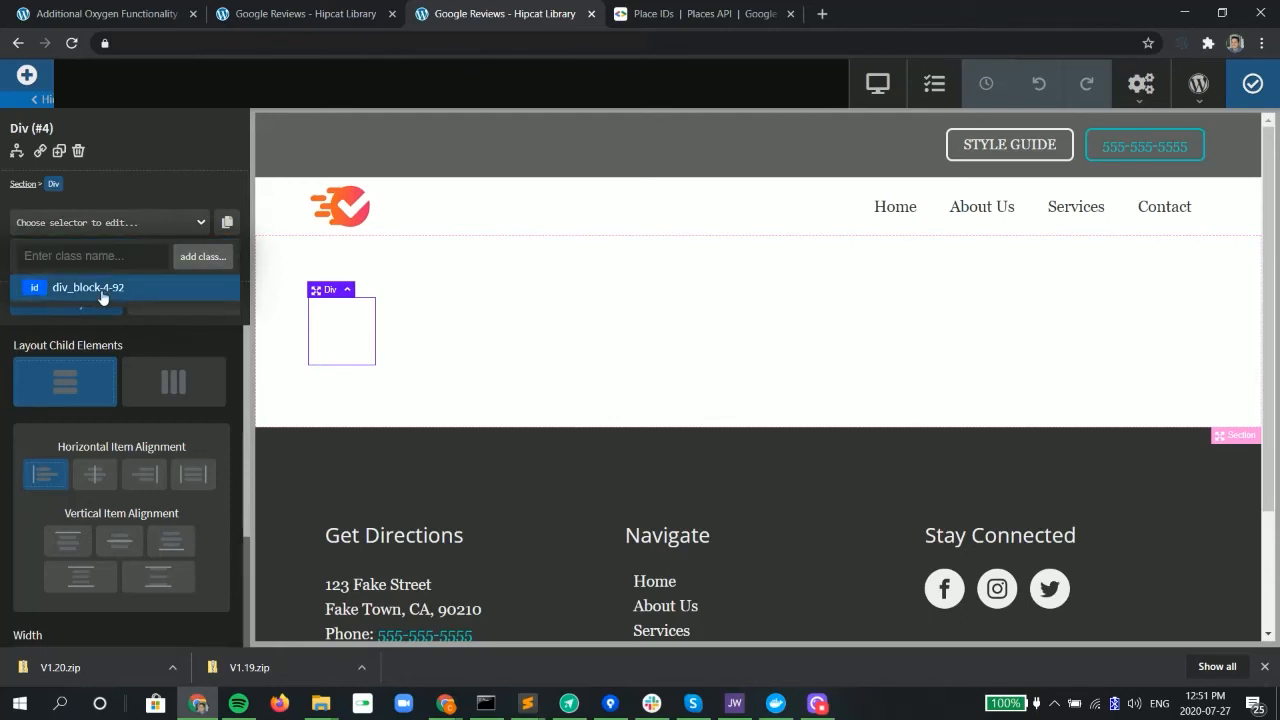
# Step: Rename the empty Div's ID to reviews__content so it renders the Google Reviews Feed
pyautogui.click(90, 287)
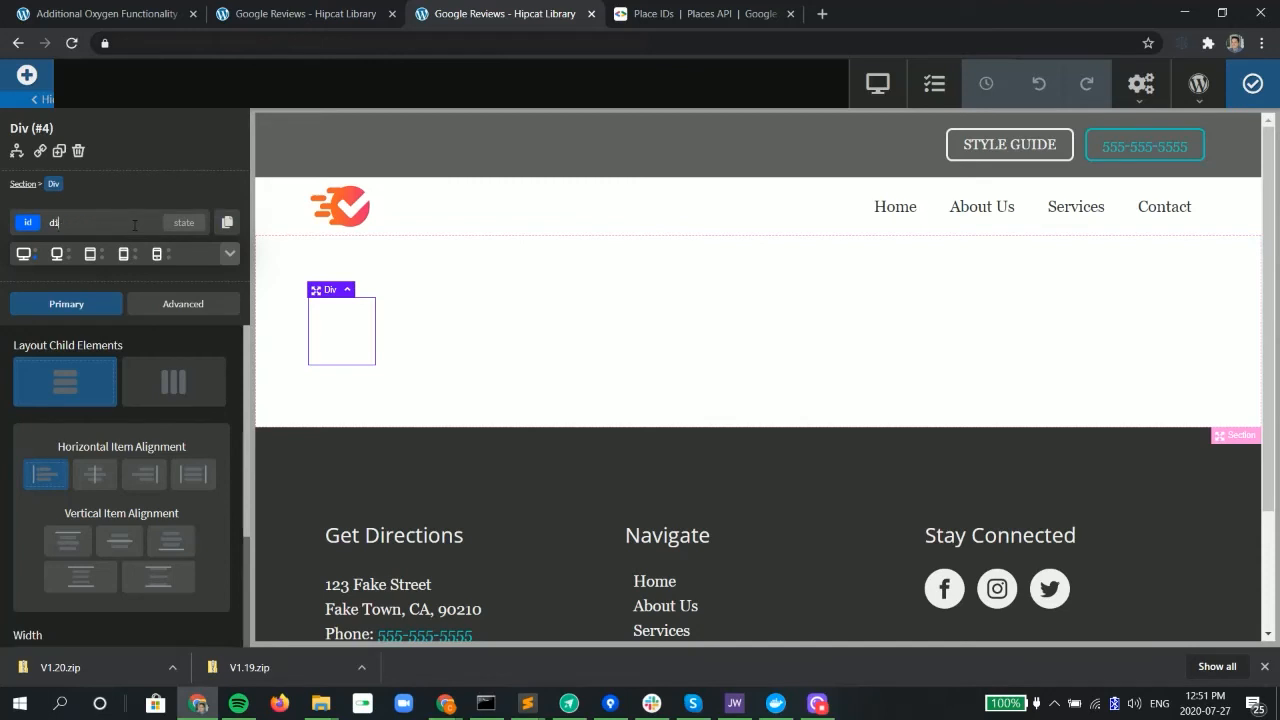
pyautogui.write('reviews__content')
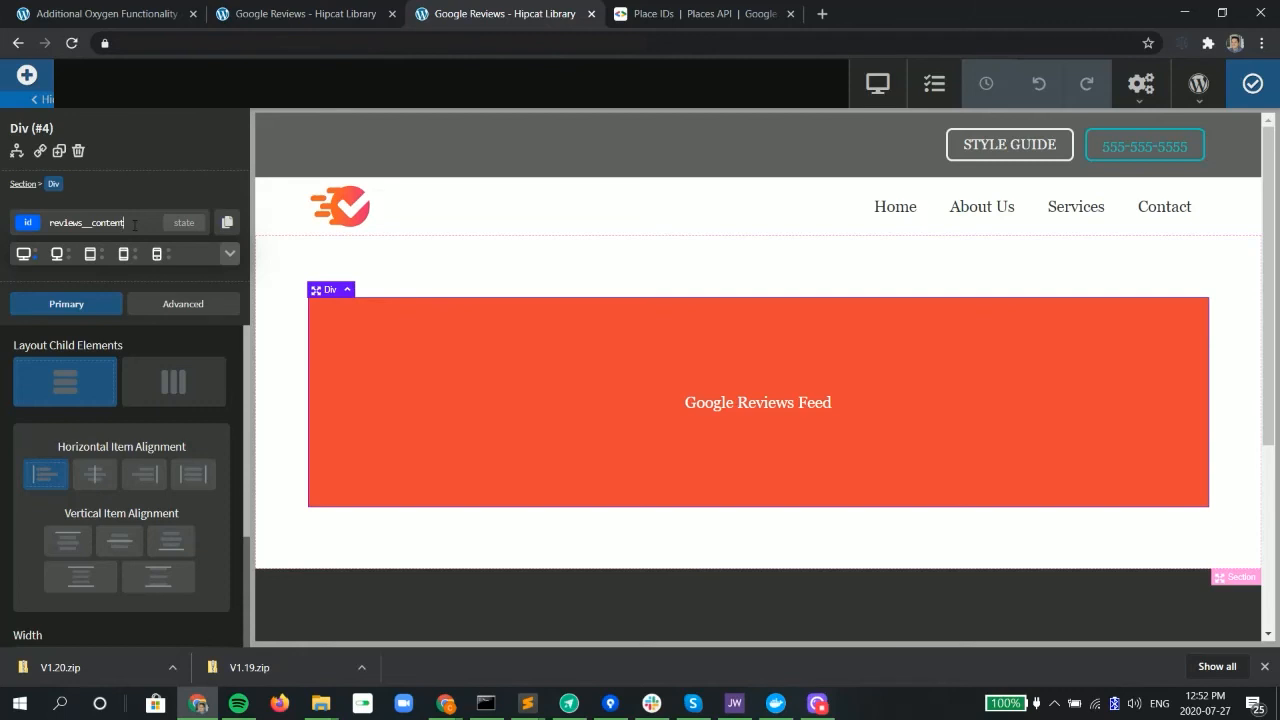
pyautogui.moveTo(45, 250)
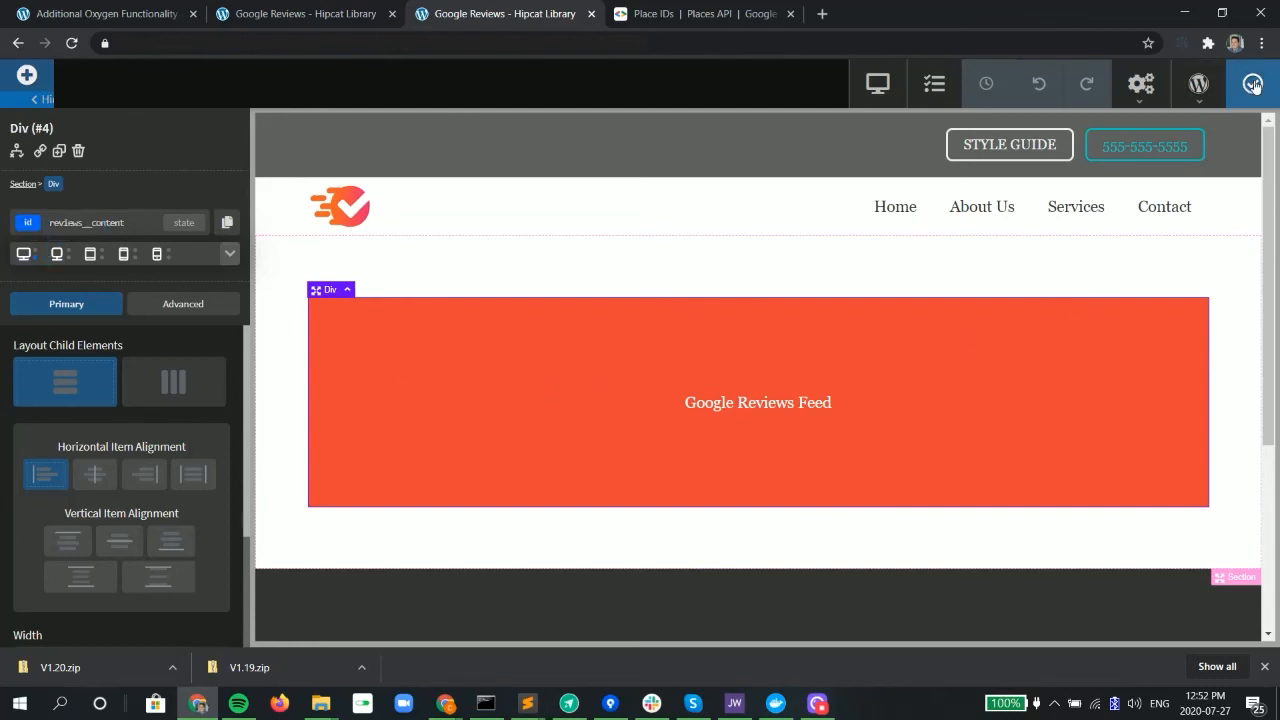
# Step: Save the Oxygen layout, reload the live page, and step through the Cracker Barrel reviews carousel
pyautogui.click(303, 13)
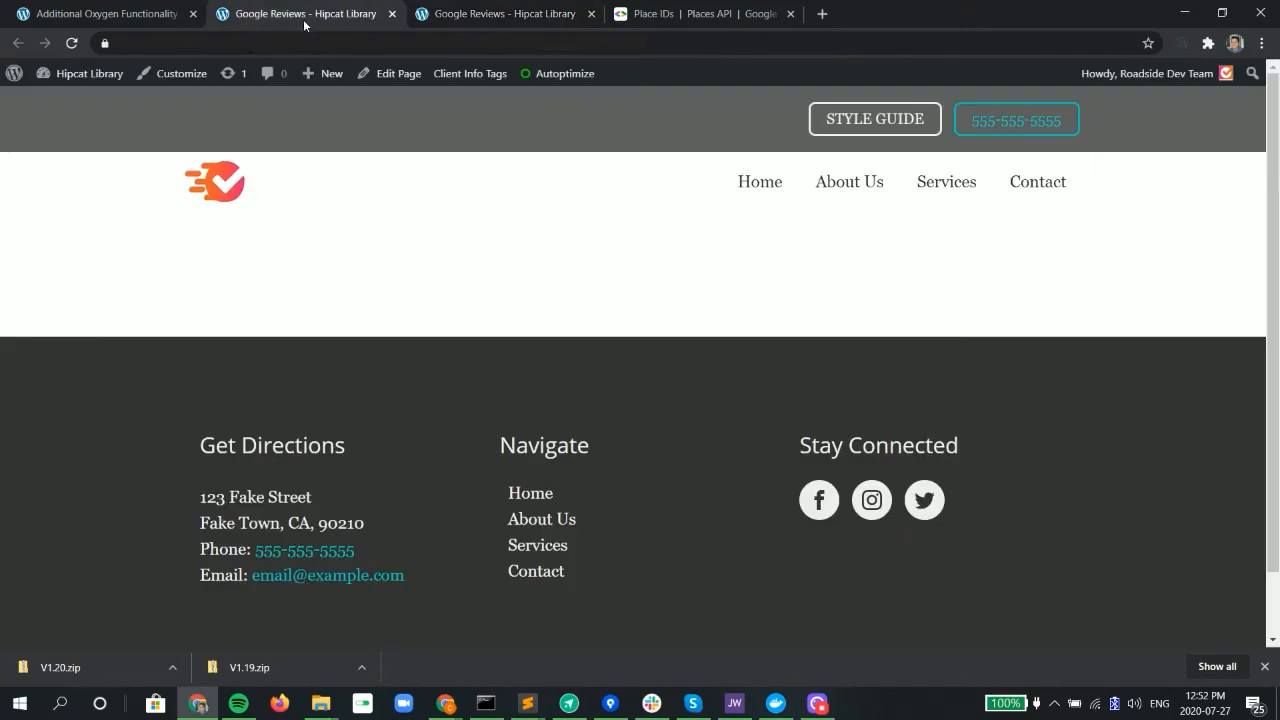
pyautogui.click(71, 43)
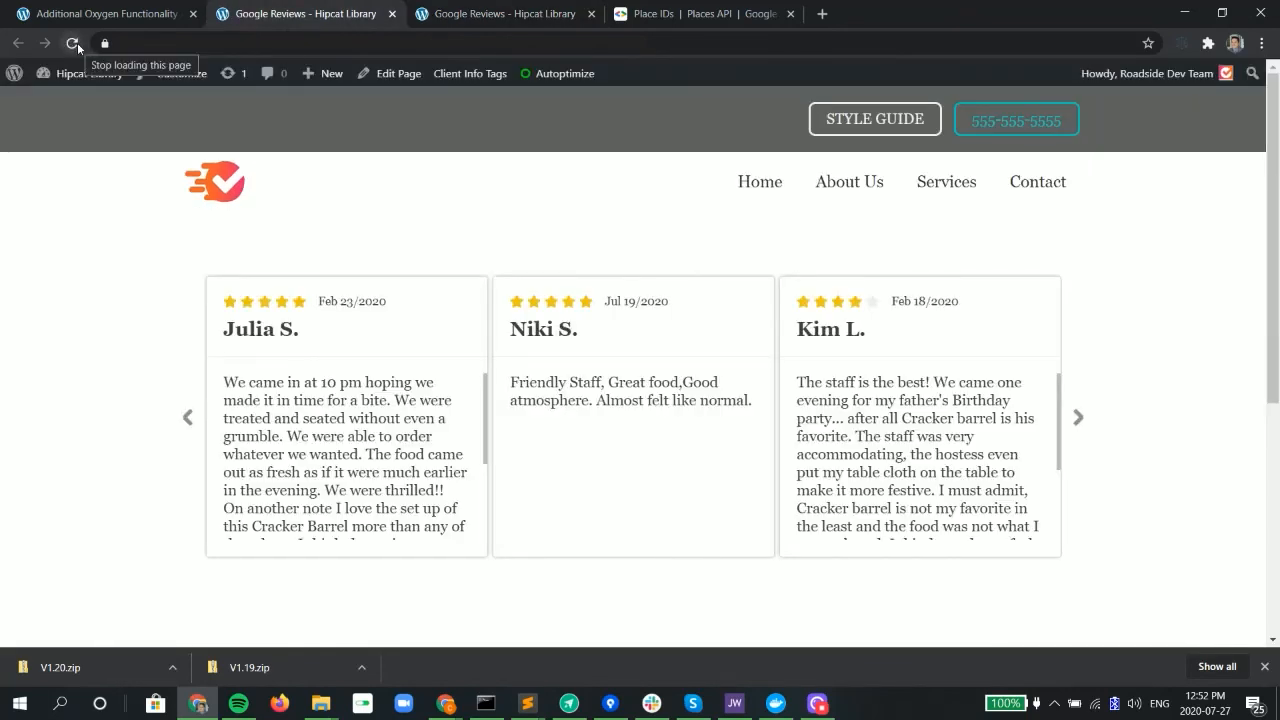
pyautogui.click(1078, 417)
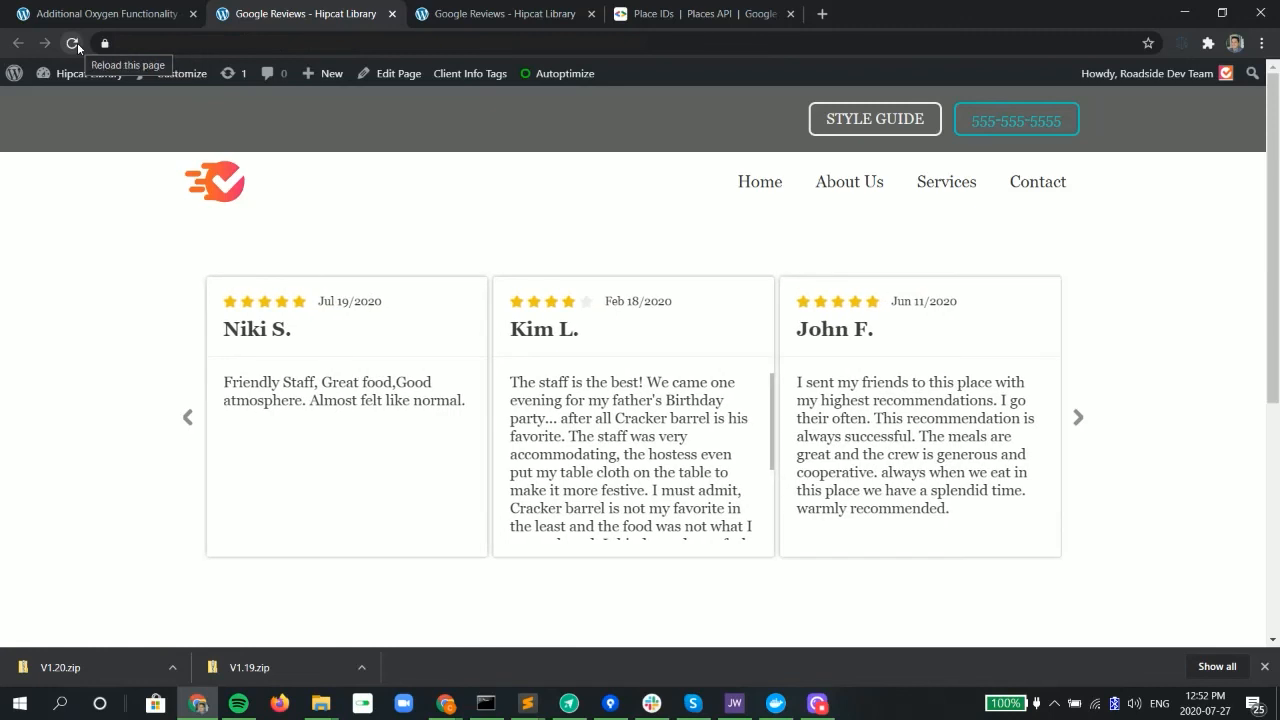
pyautogui.click(1078, 417)
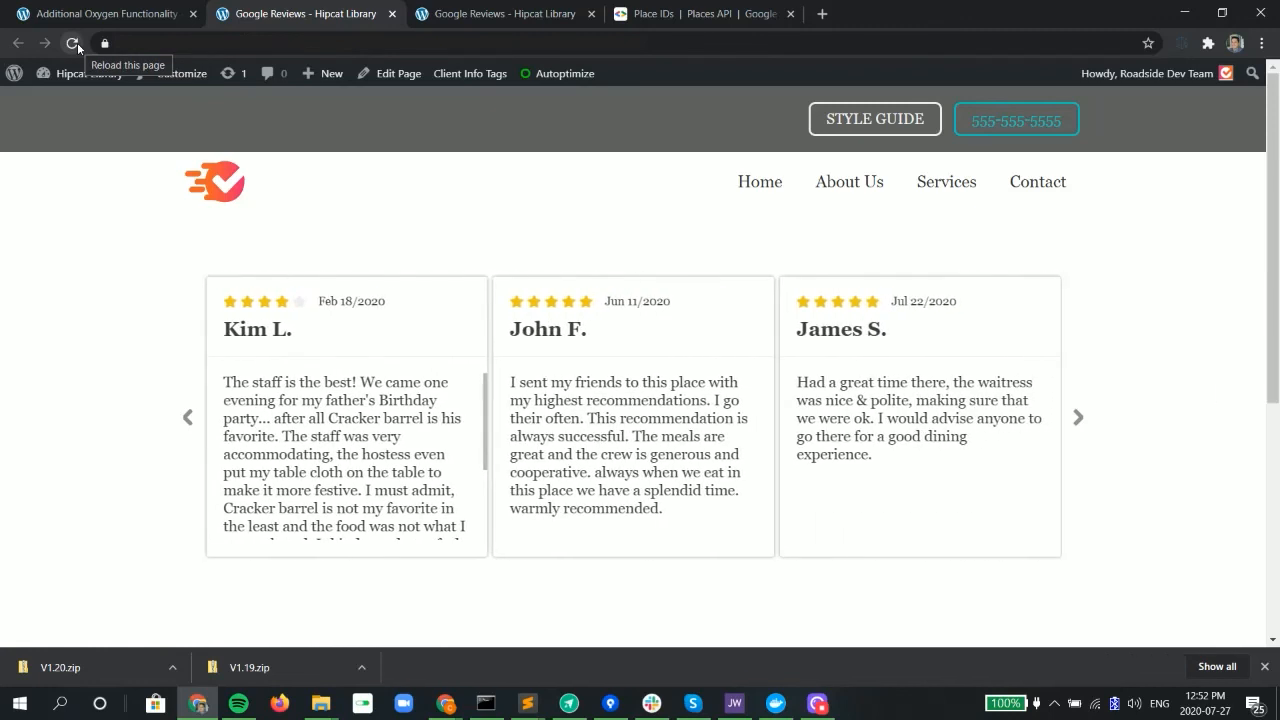
pyautogui.click(1077, 417)
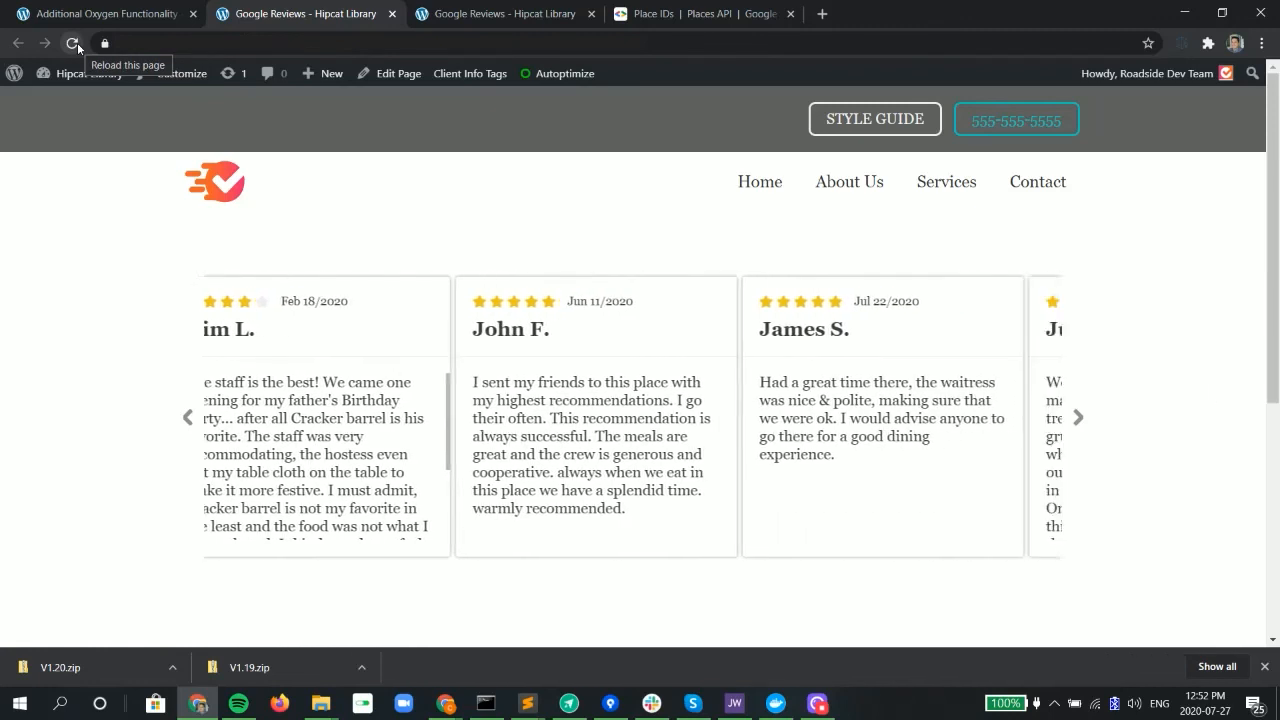